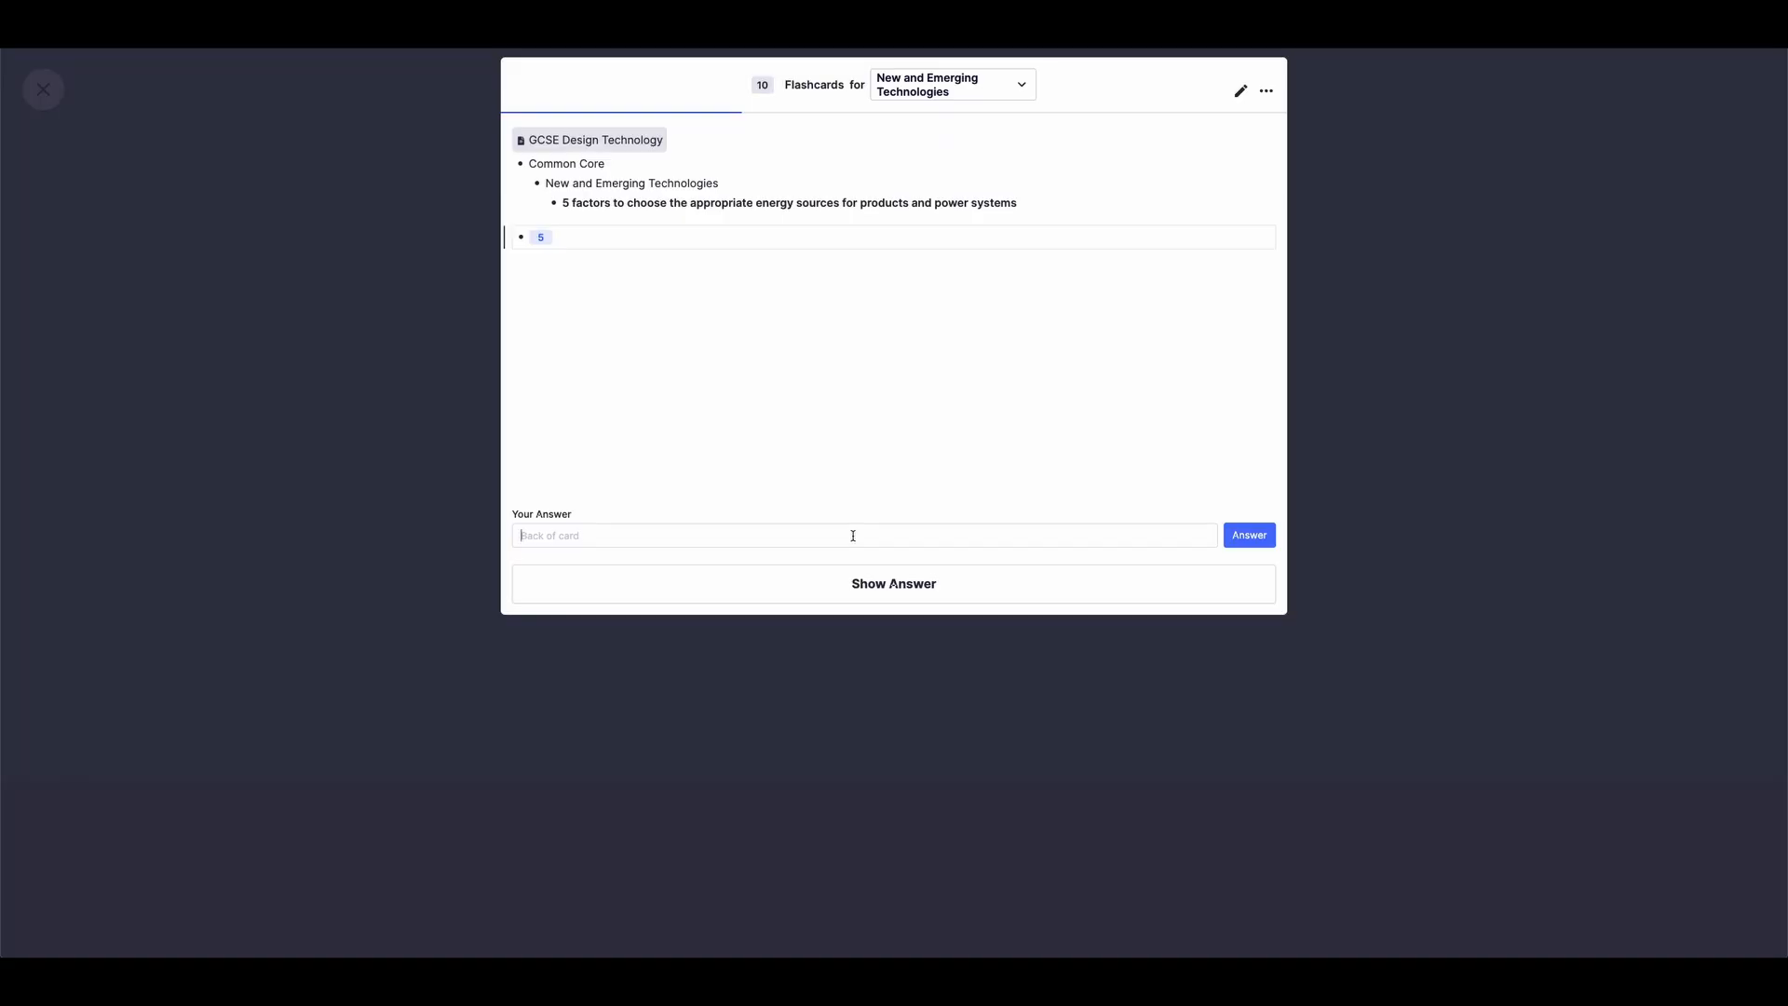
# Step: Answer the energy sources card with 'cost, portability, en...' and rate its recall
pyautogui.write('cost, portability, en')
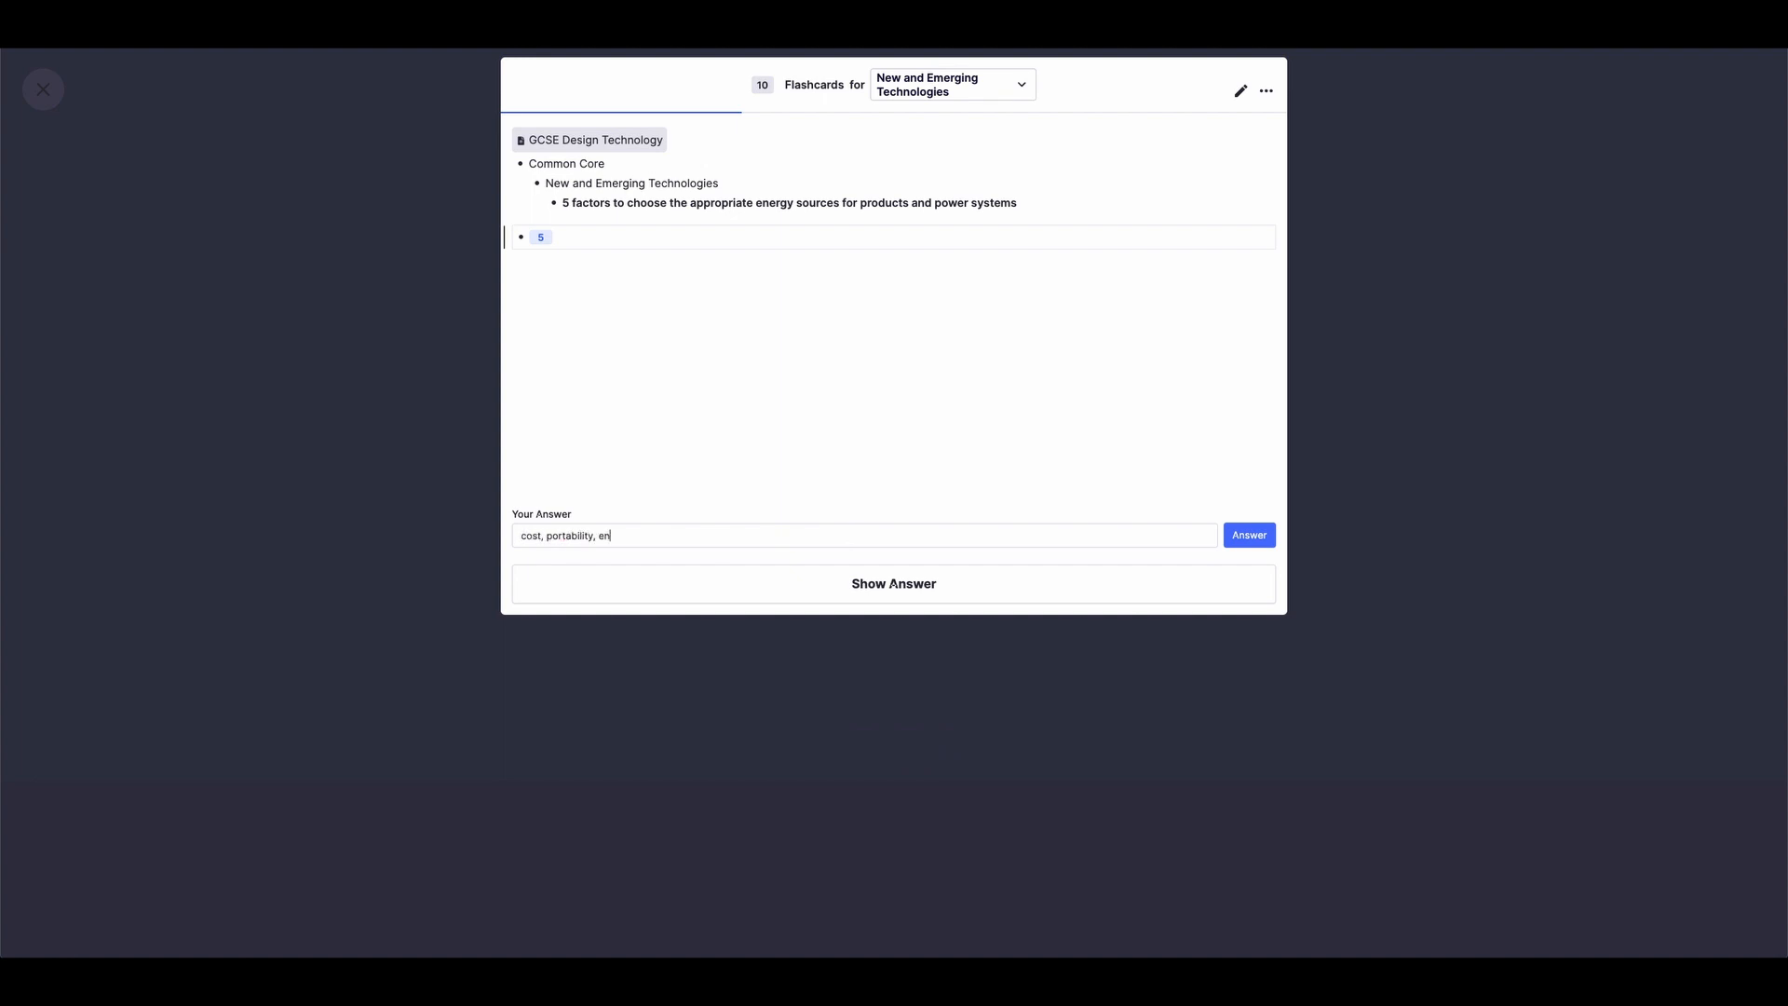
pyautogui.click(1249, 534)
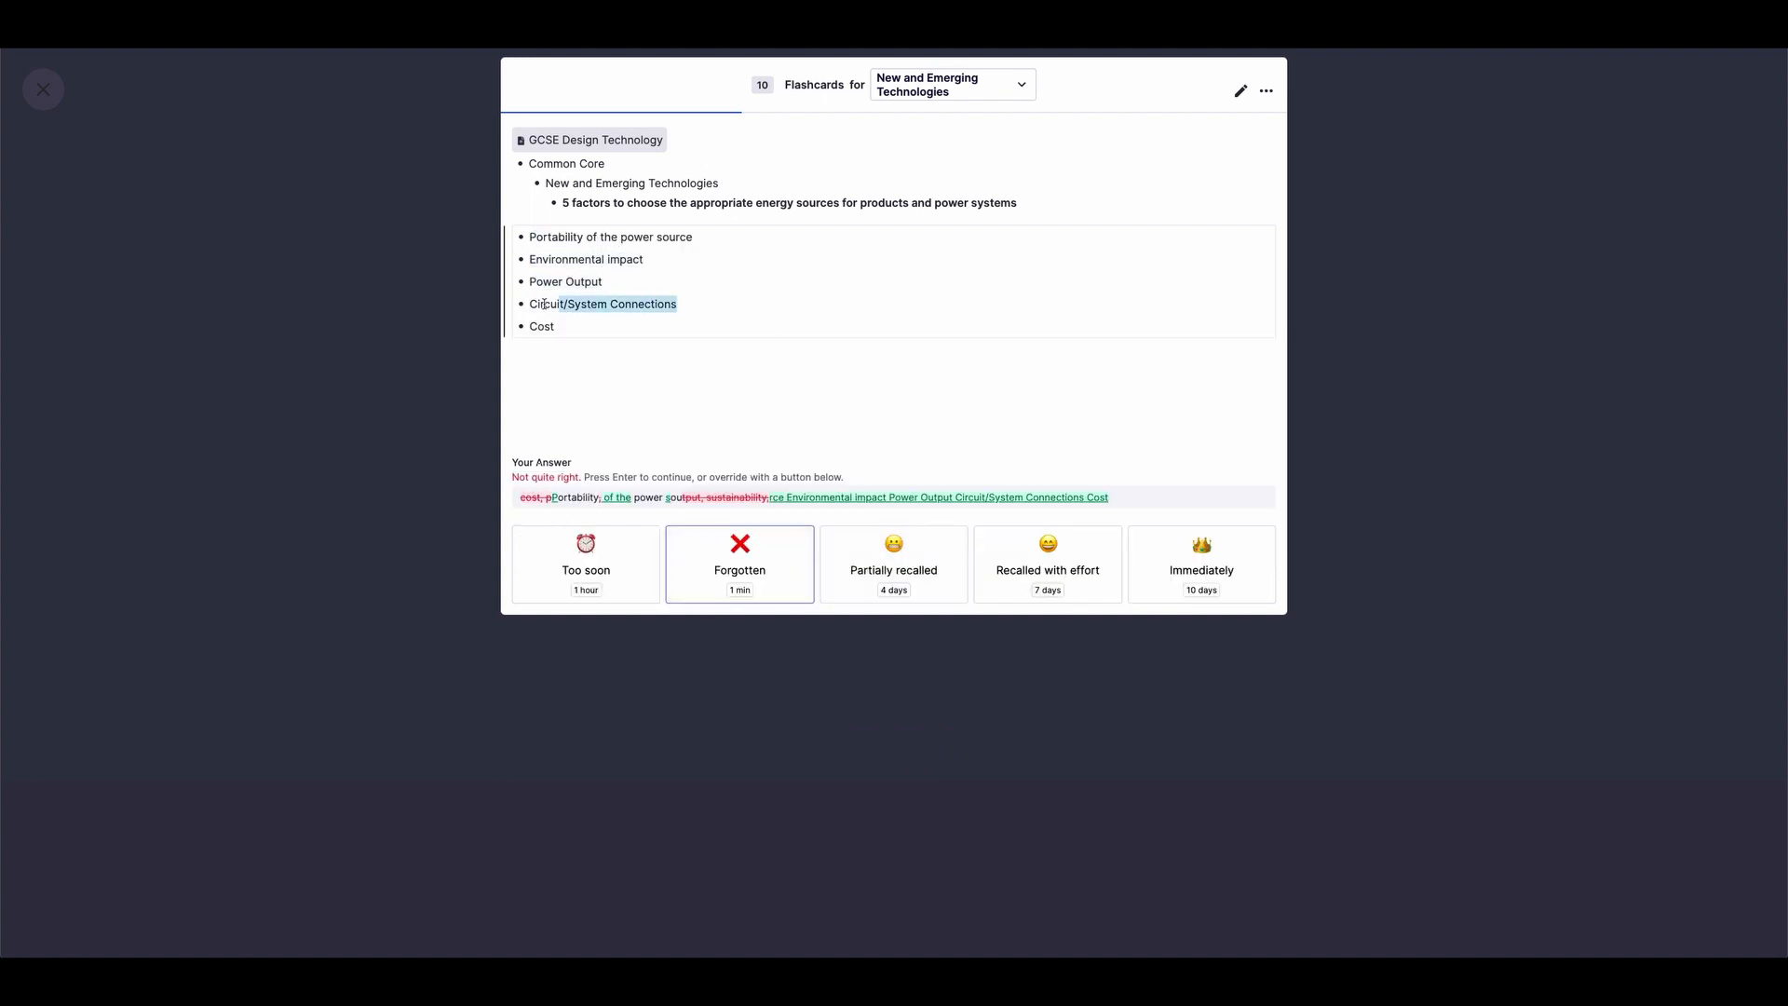
pyautogui.click(740, 562)
pyautogui.write('maintained con')
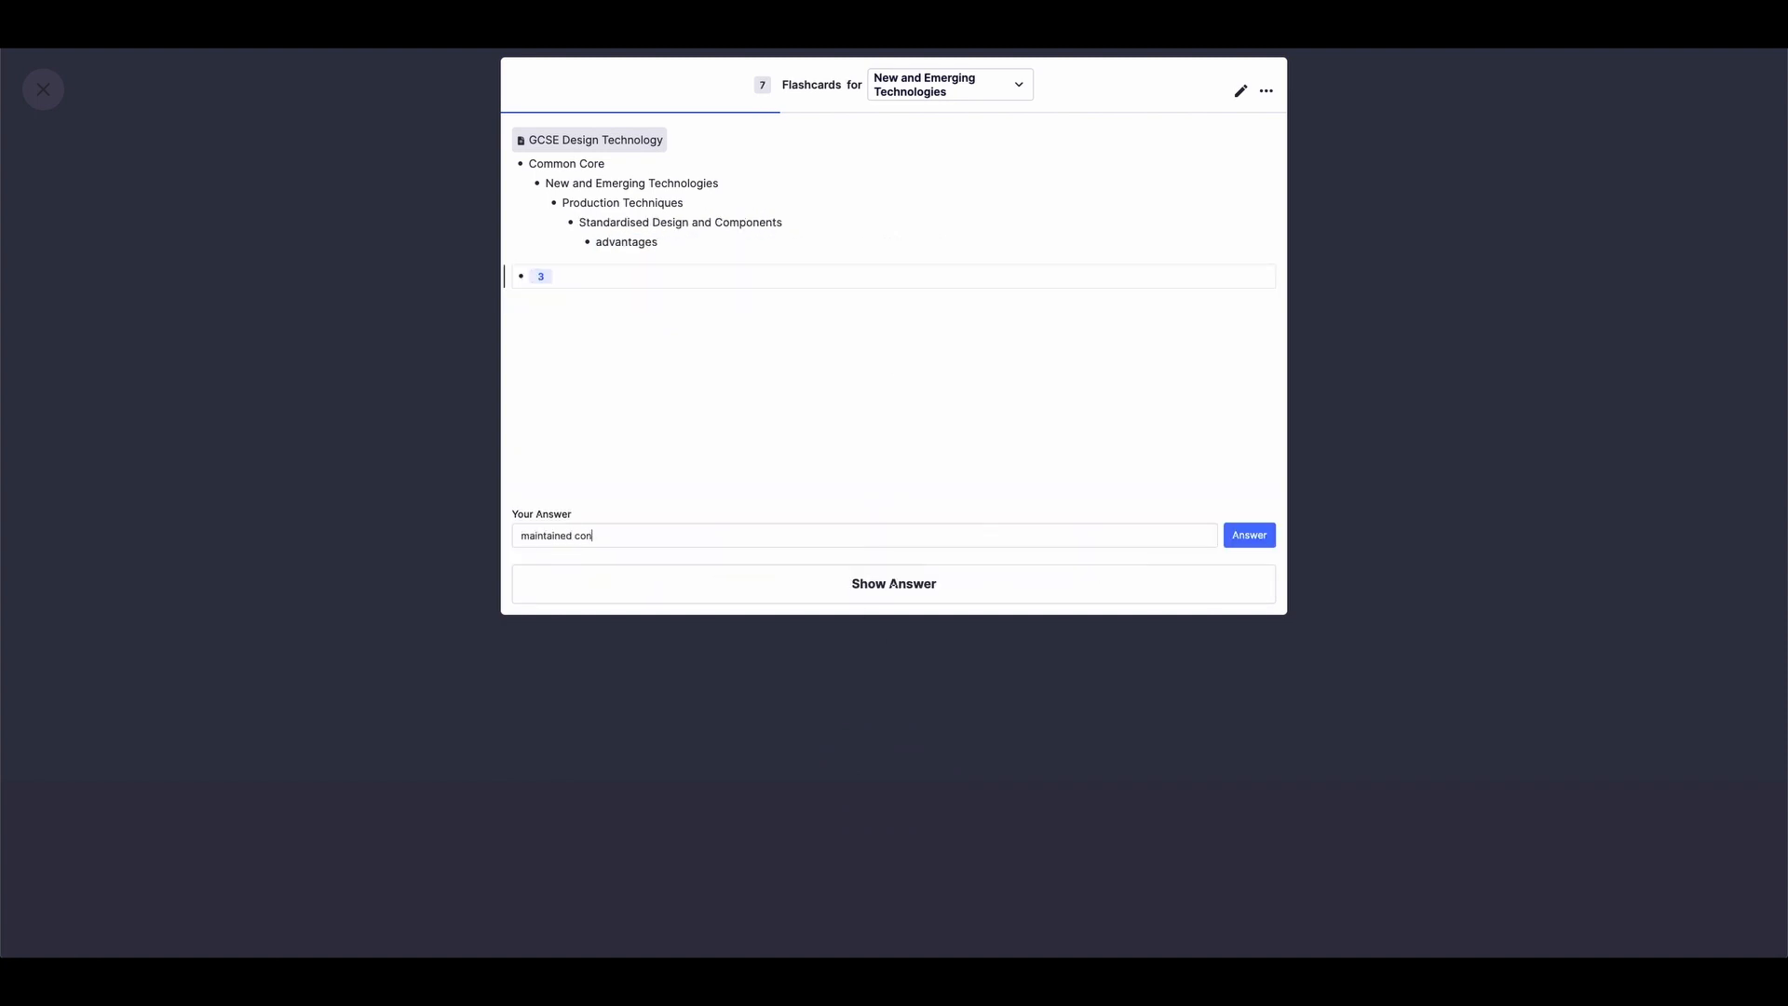
# Step: Finish the standardised design and lean manufacturing cards, then start answering JIT disadvantages with 'lots of transport costs'
pyautogui.click(1248, 535)
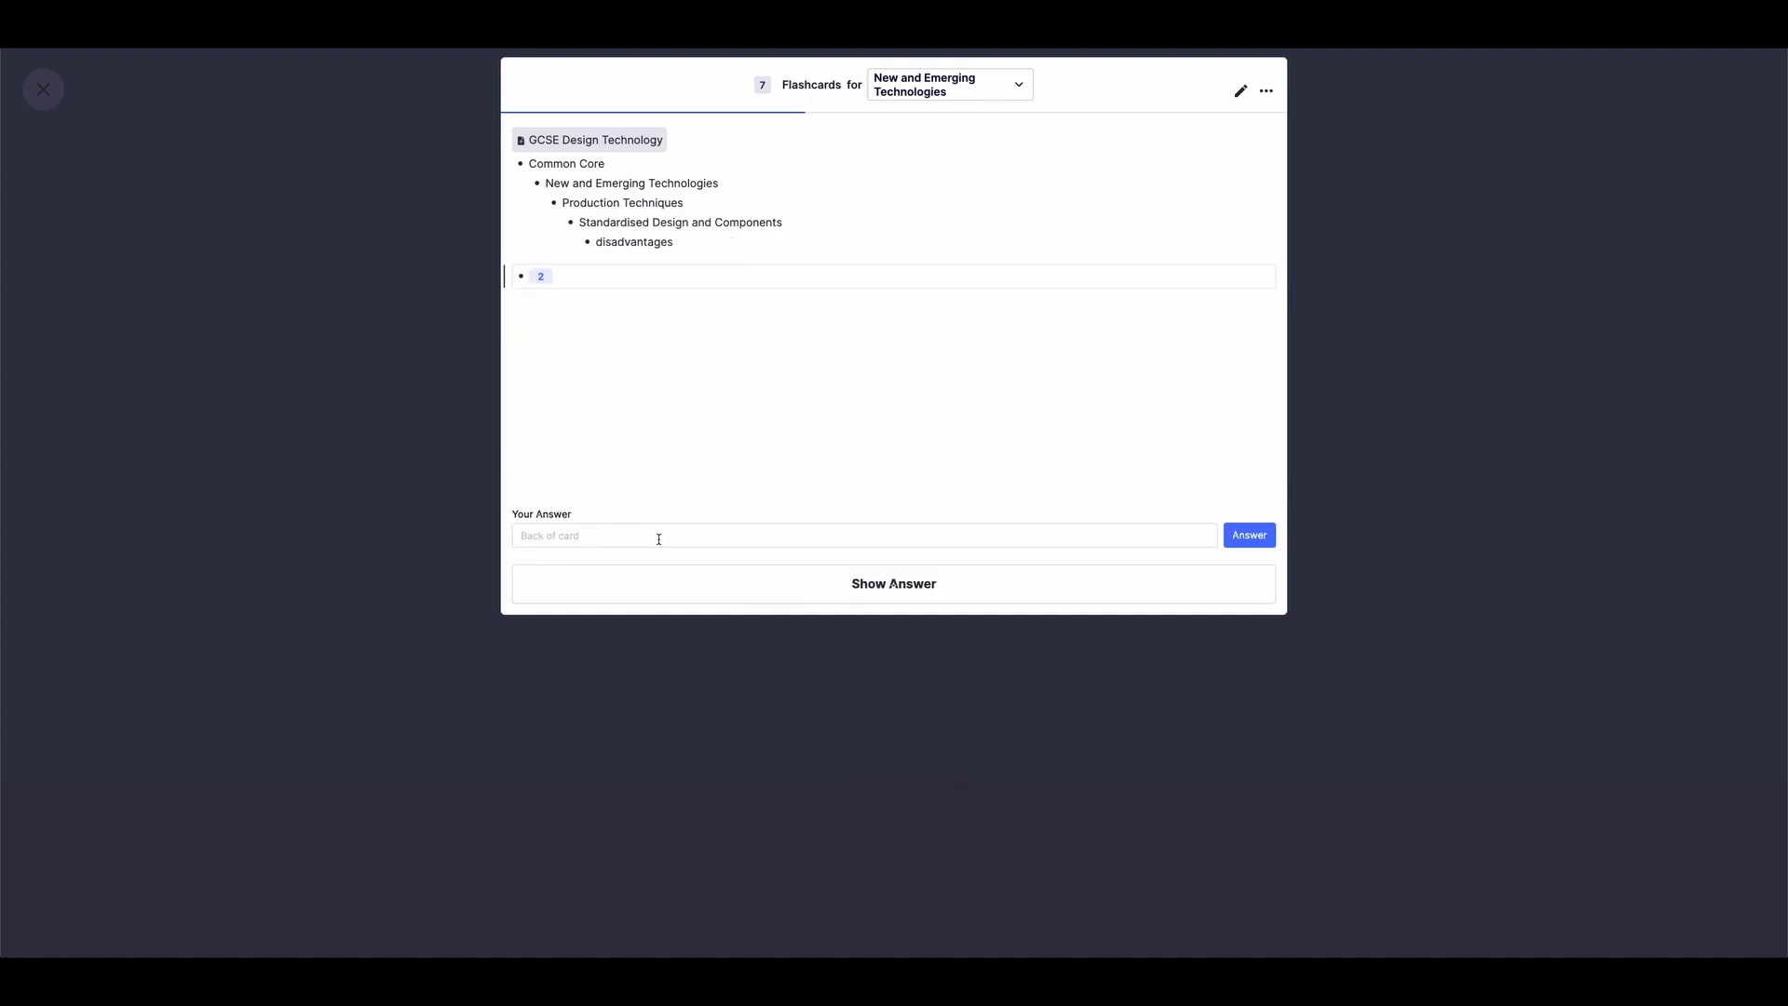
pyautogui.click(1248, 535)
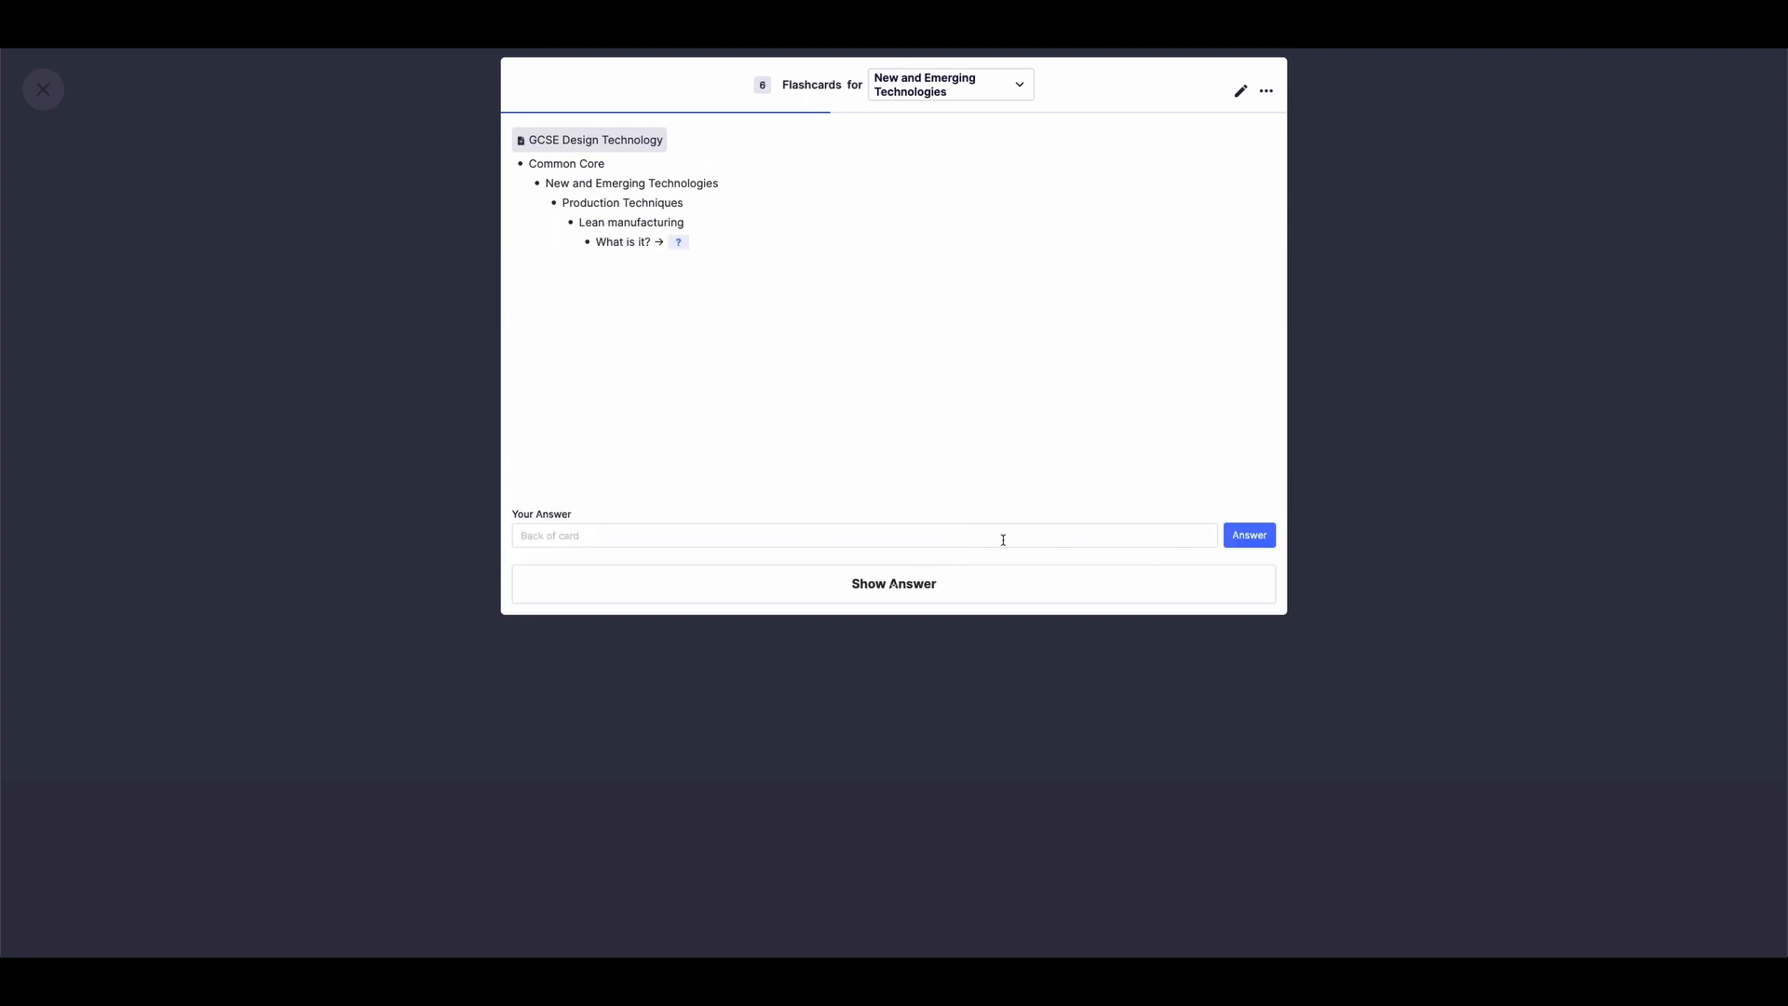
pyautogui.click(1248, 535)
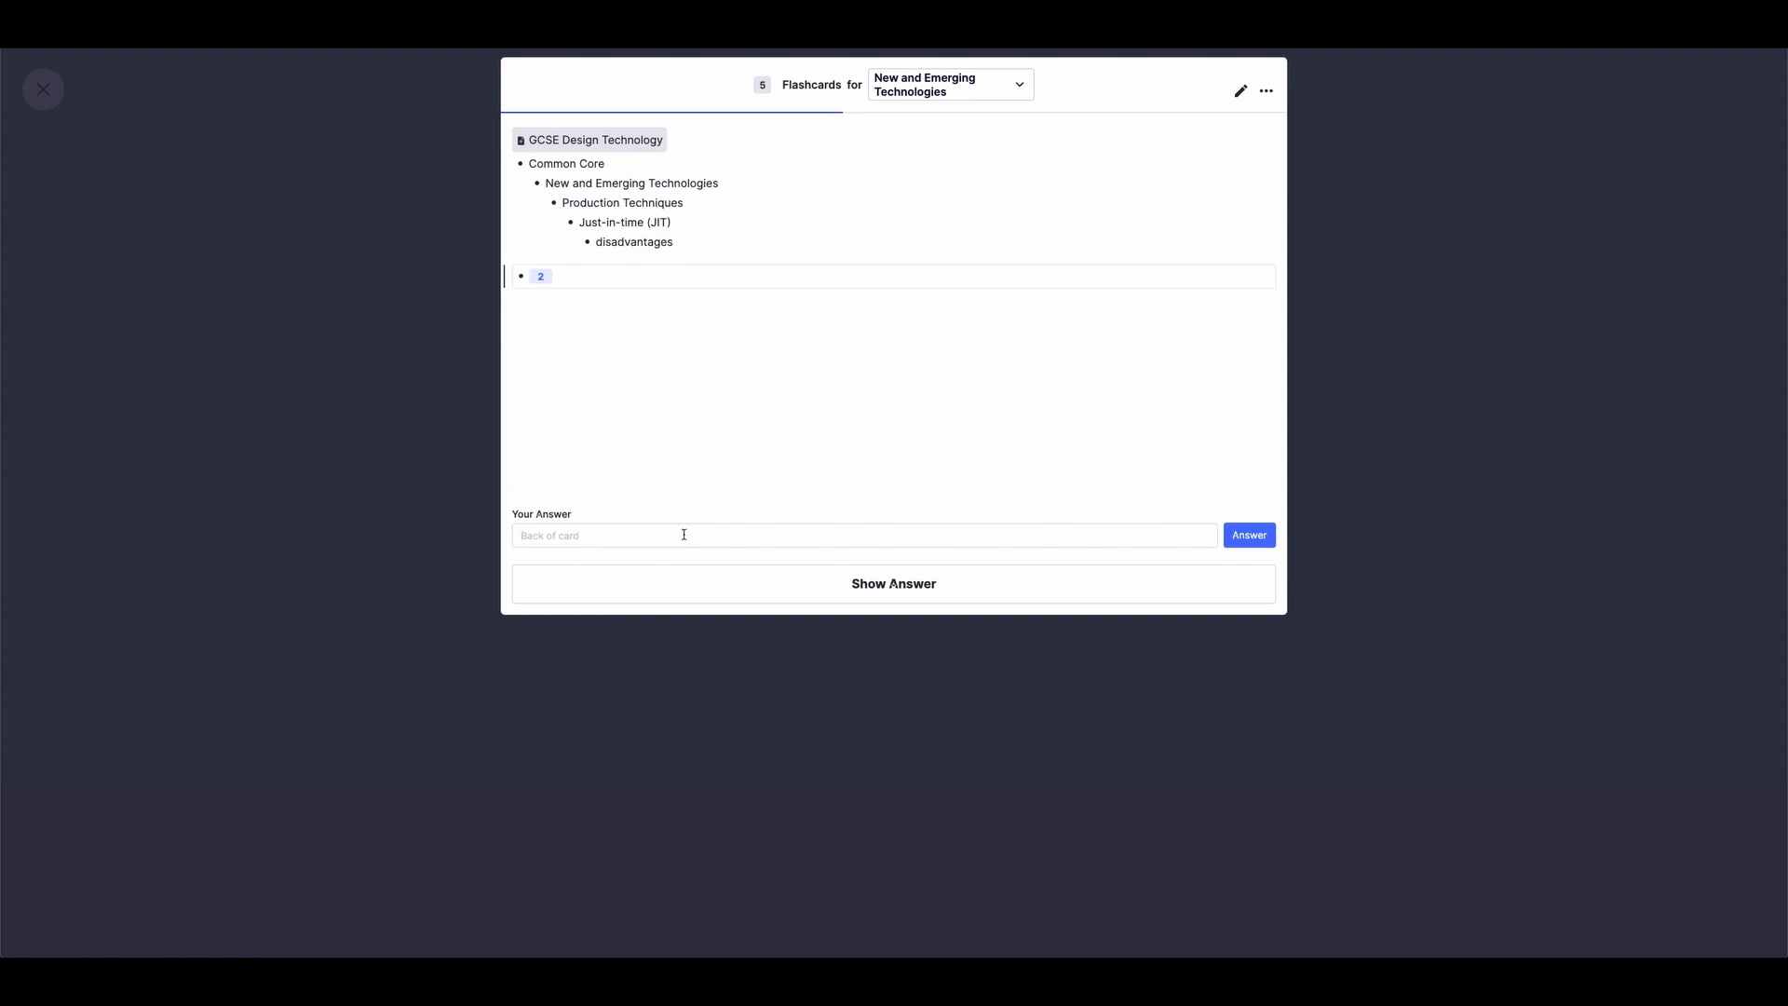
pyautogui.write('lots of transport costs, ba')
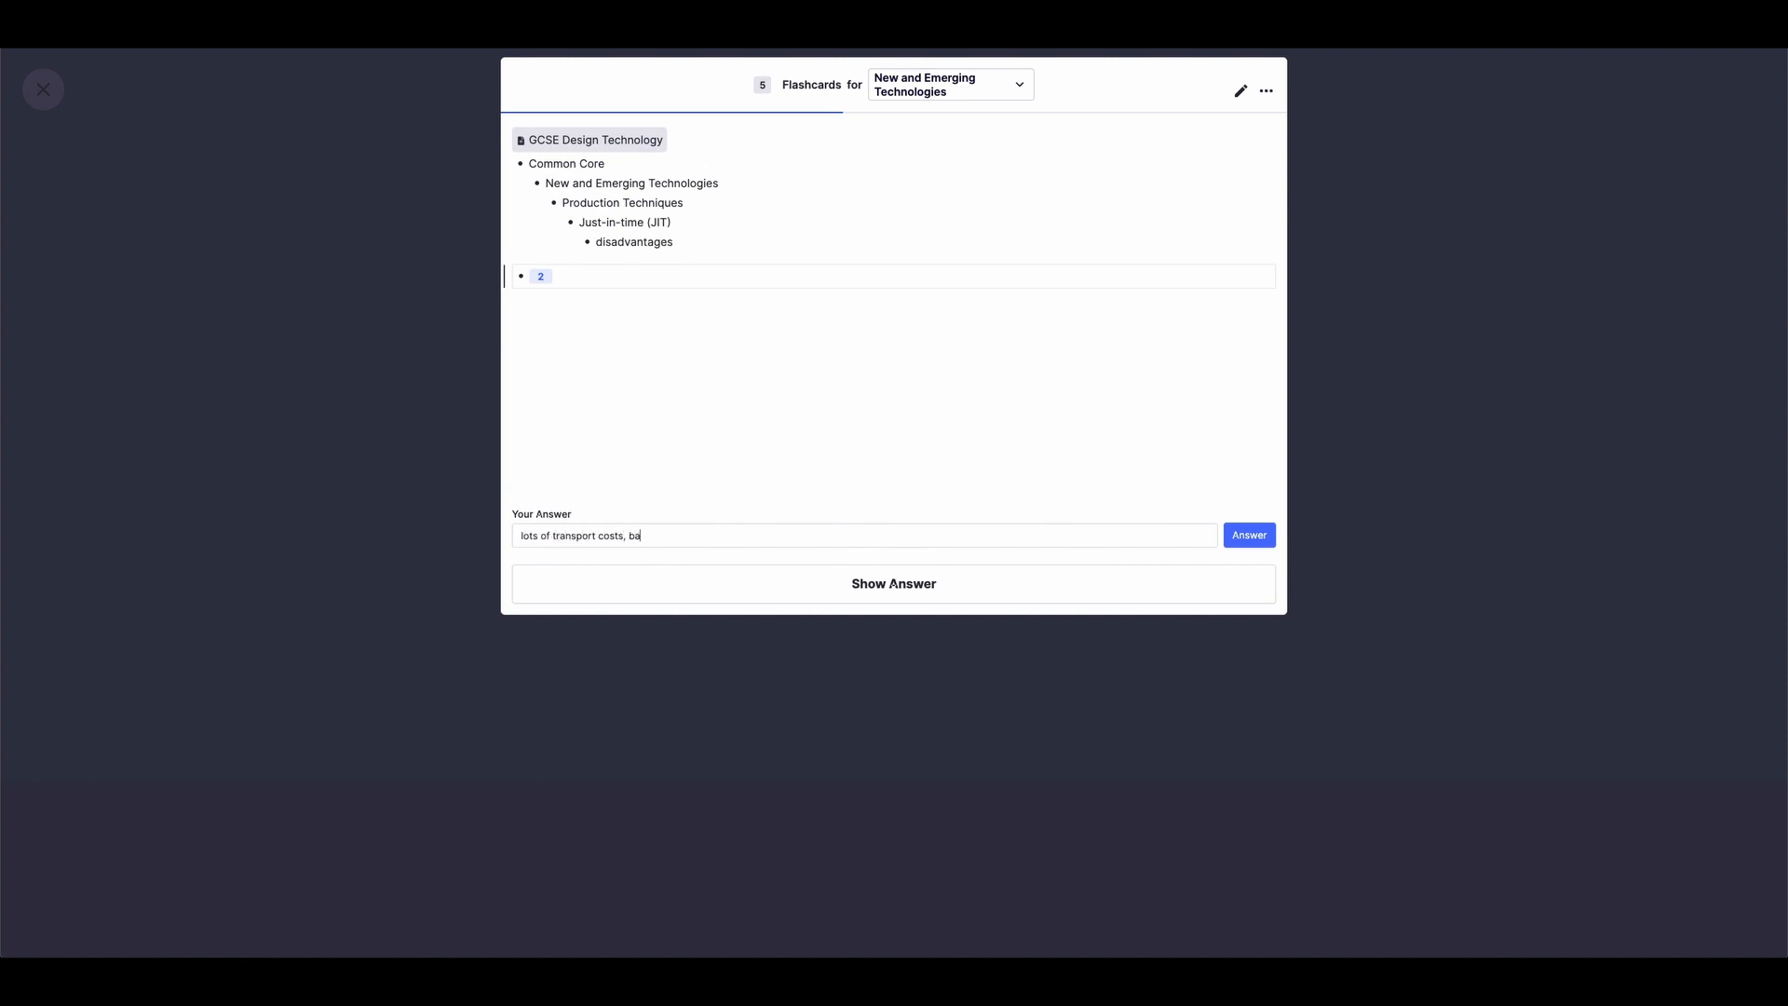